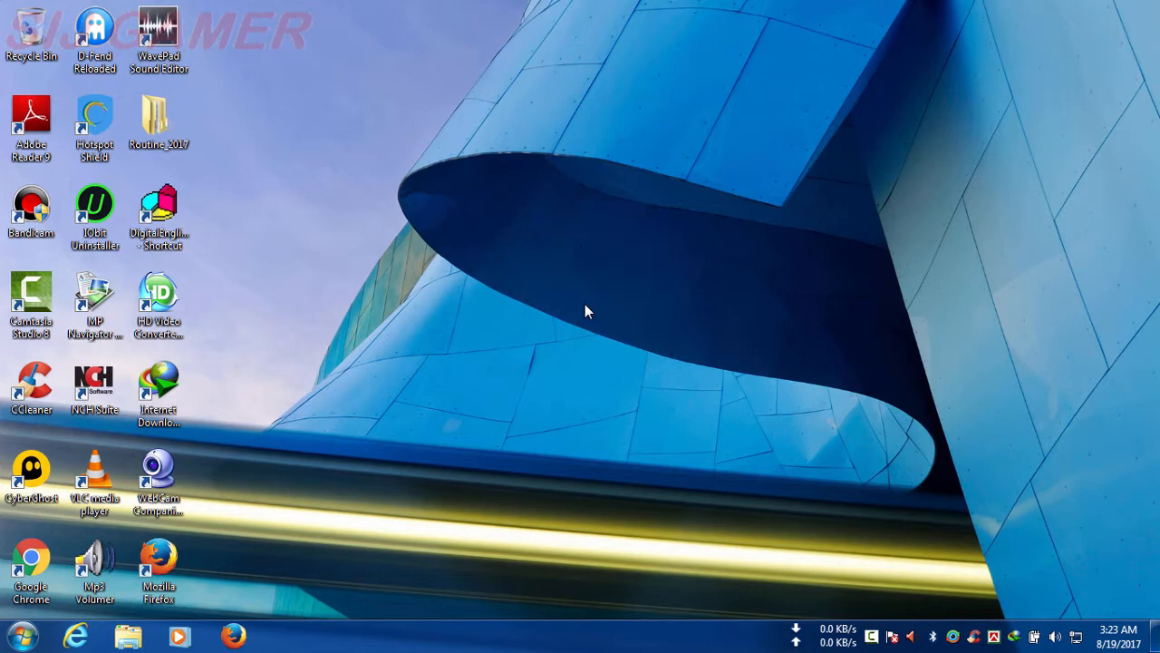
# Step: Load google.com in Firefox, close it, and search the Start Menu for 'Windows Firewall'
pyautogui.click(159, 567)
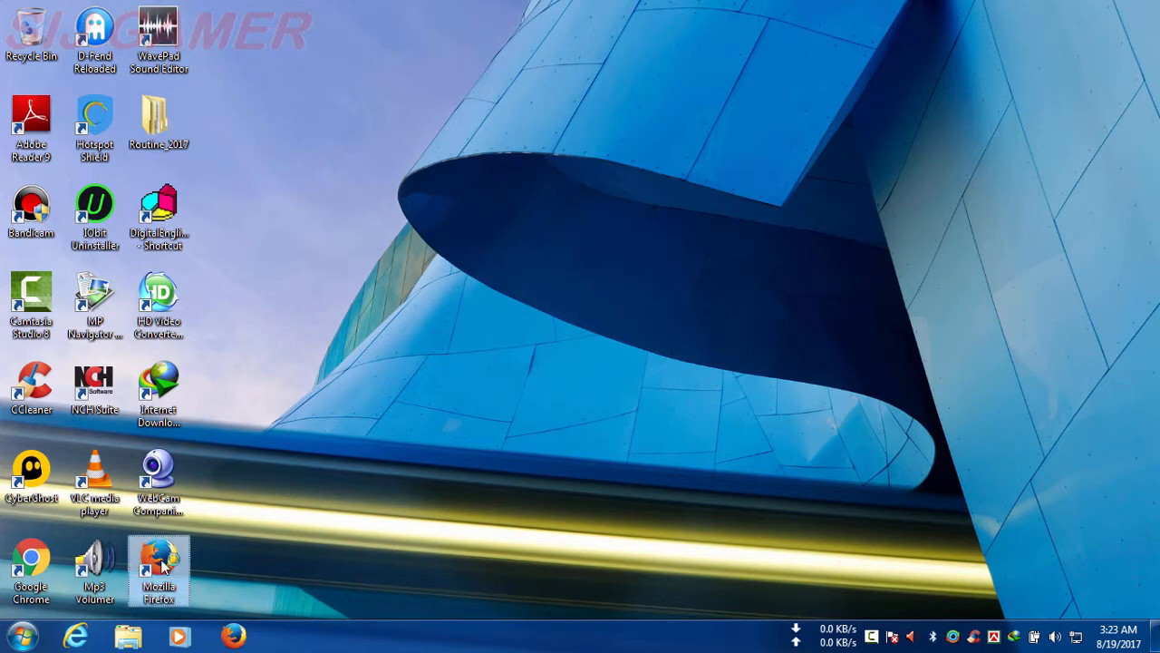
pyautogui.doubleClick(159, 567)
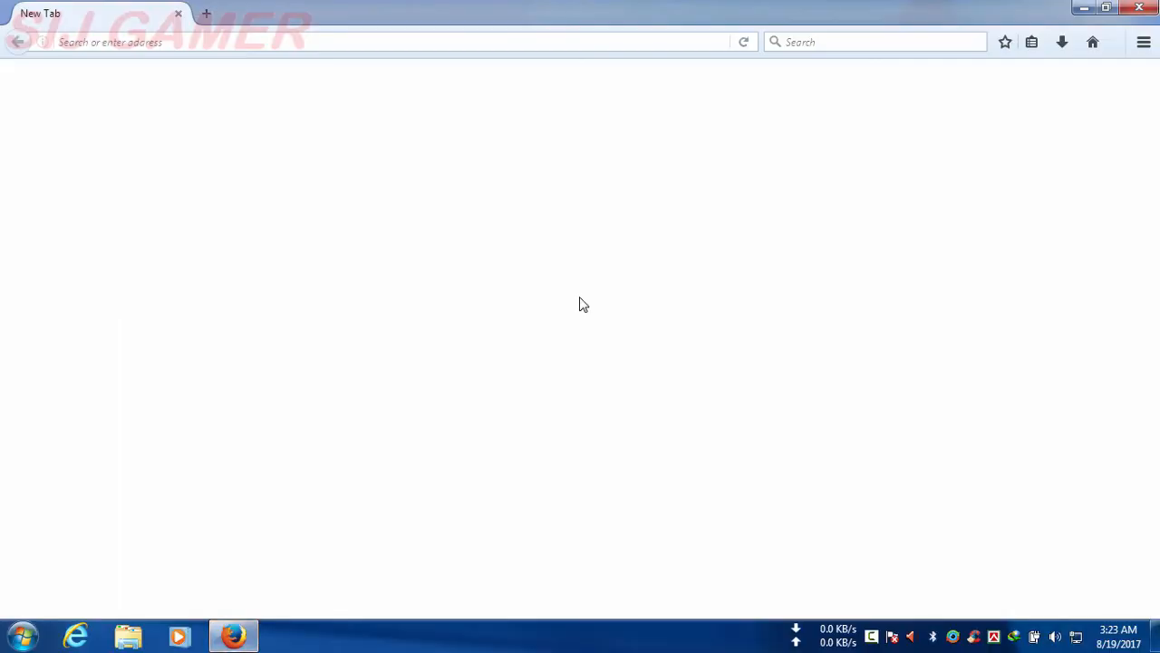
pyautogui.write('https://www.google.com')
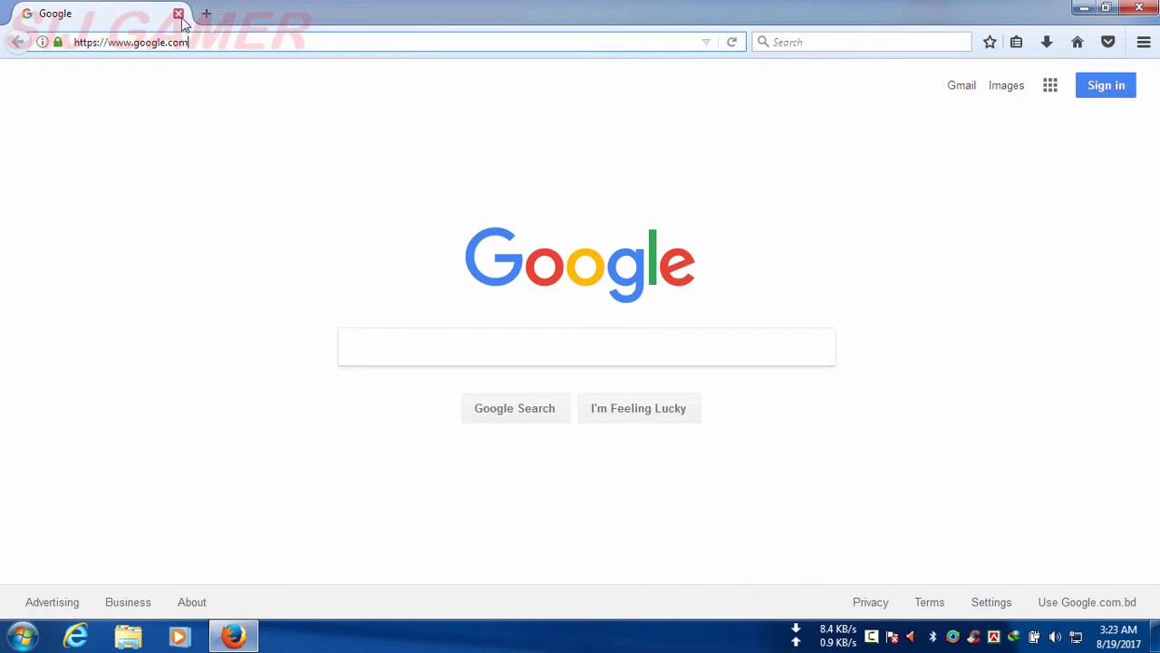
pyautogui.click(179, 12)
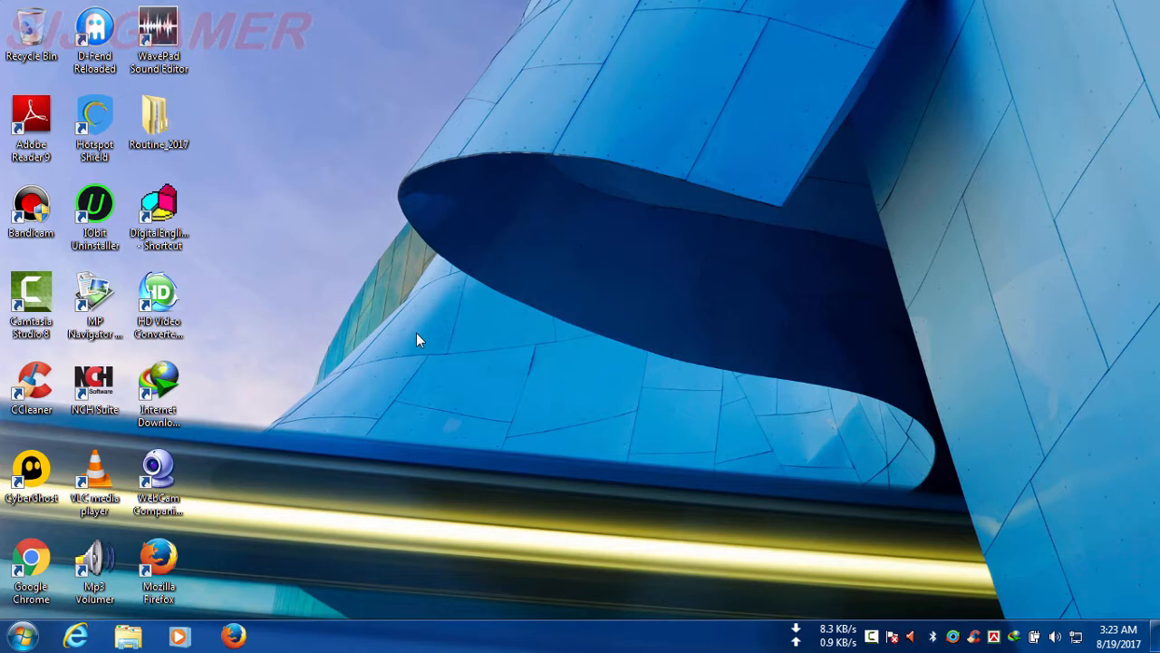
pyautogui.click(13, 635)
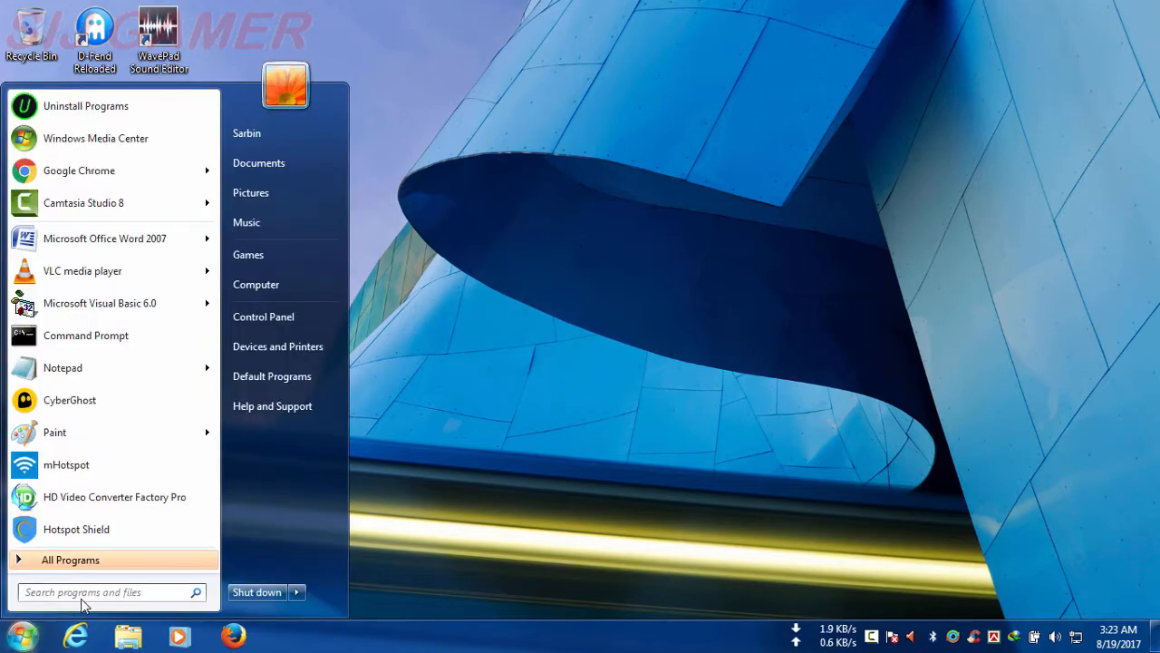
pyautogui.write('Windows Firewall')
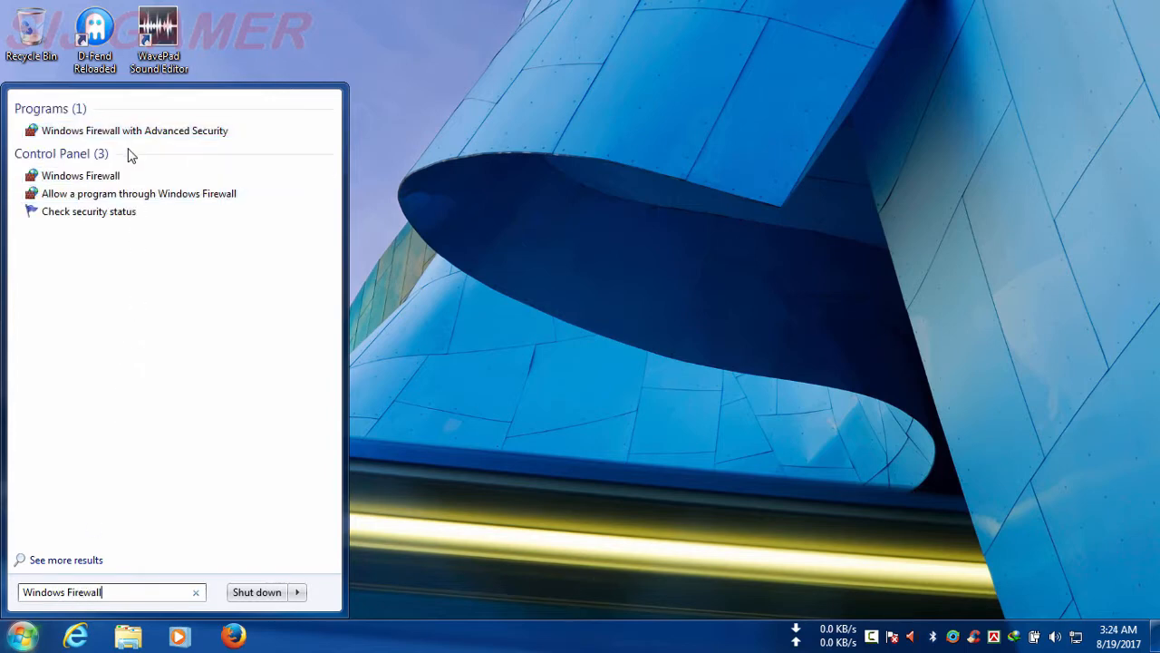
pyautogui.moveTo(134, 129)
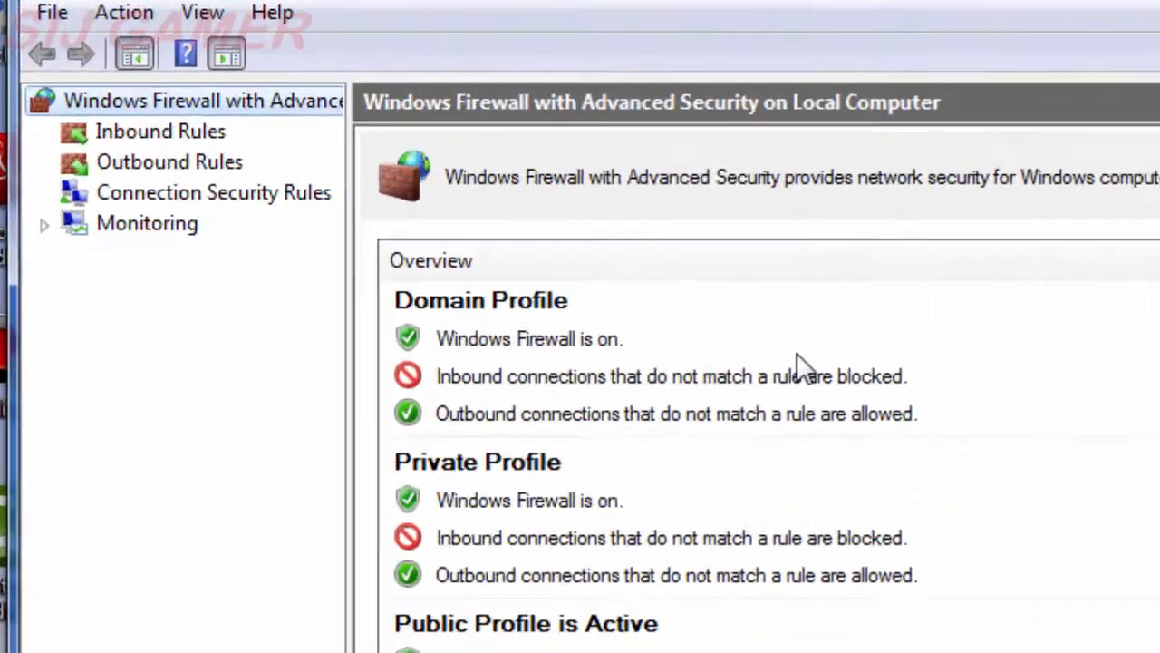
# Step: Show the Outbound Rules list and launch the New Outbound Rule wizard
pyautogui.click(169, 161)
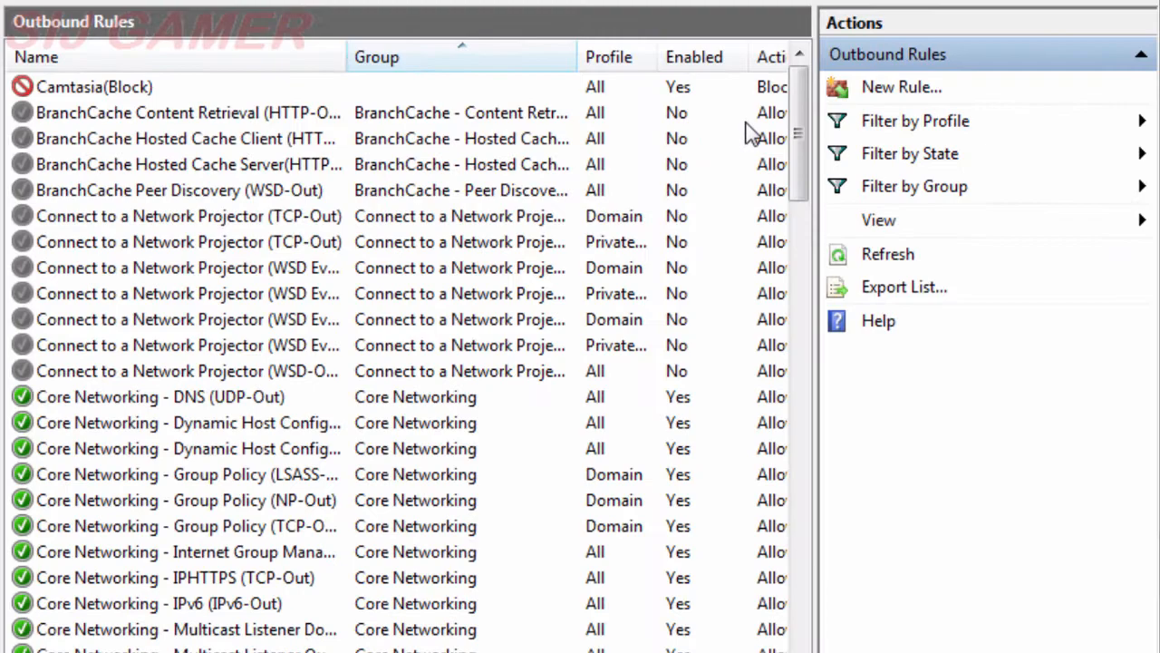
pyautogui.scroll(-3)
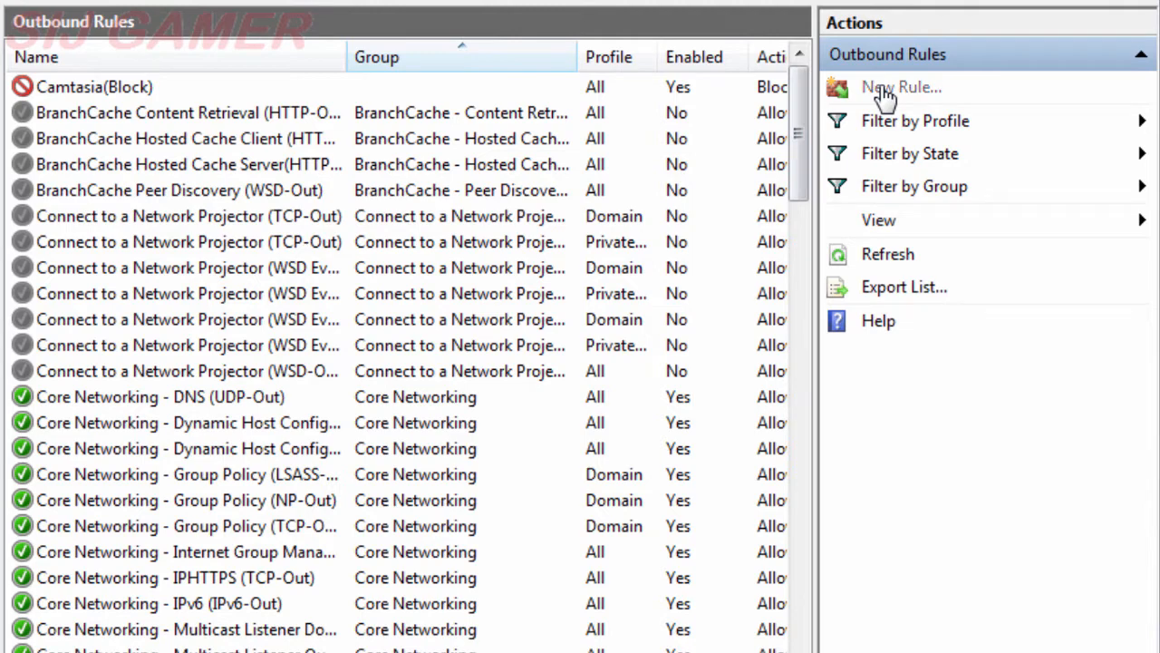
pyautogui.click(901, 86)
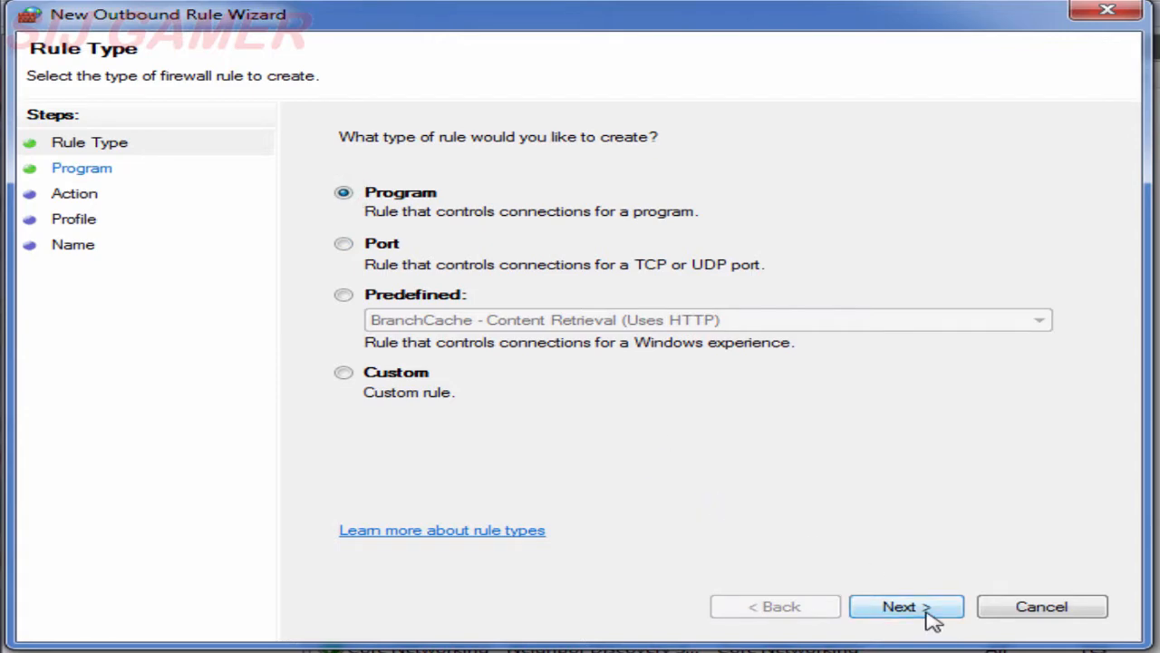
# Step: Keep the Program rule type and browse for the program's executable file
pyautogui.click(905, 606)
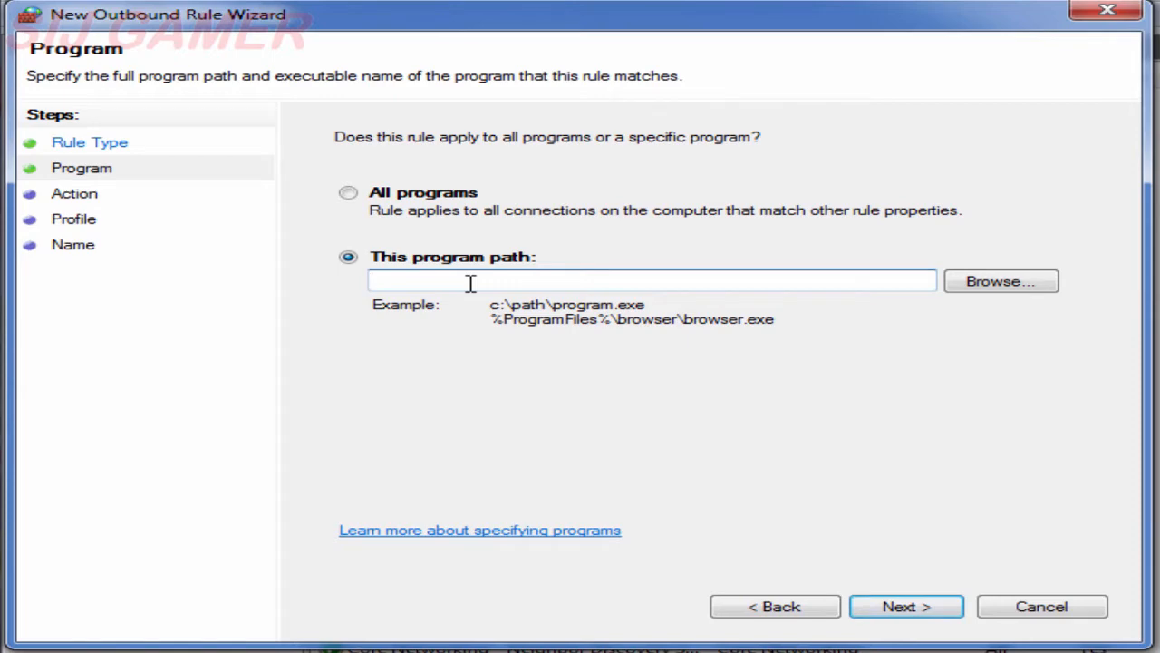
pyautogui.moveTo(1000, 281)
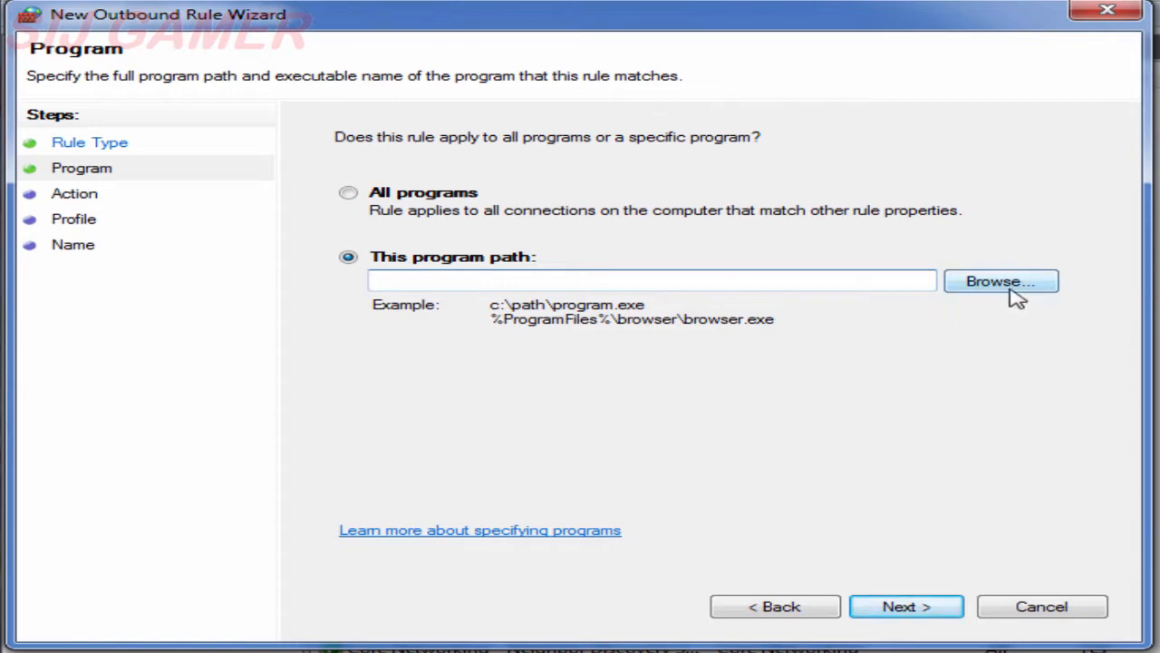
pyautogui.click(1000, 281)
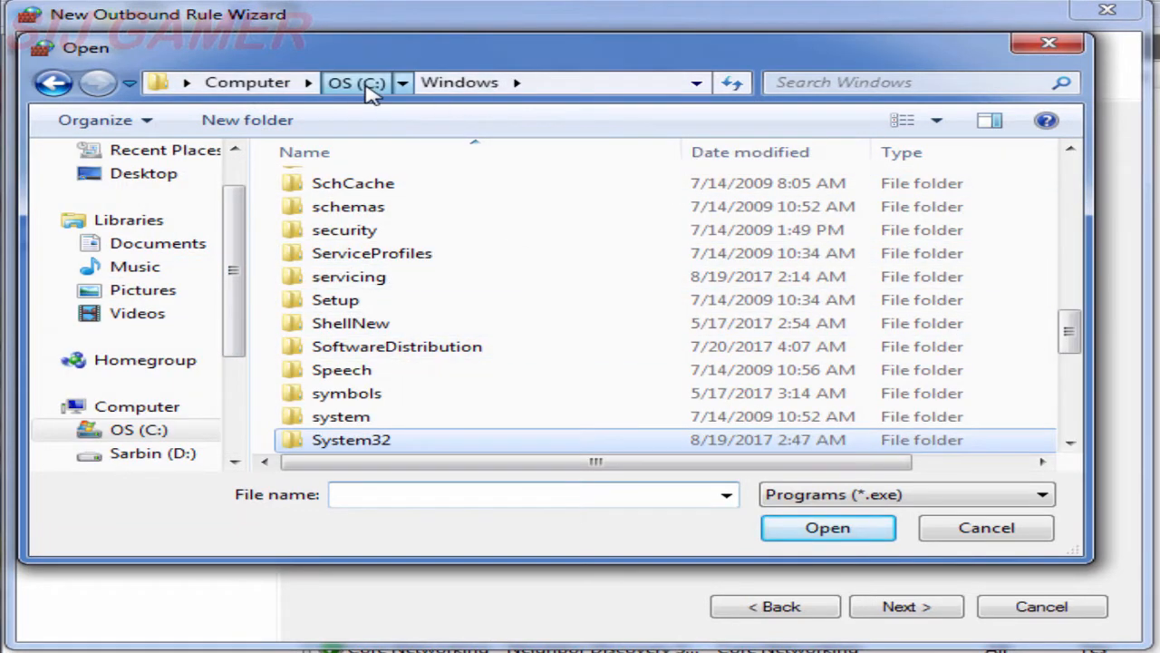
# Step: Navigate C:\Program Files\Mozilla Firefox and choose firefox.exe as the rule's program
pyautogui.click(355, 81)
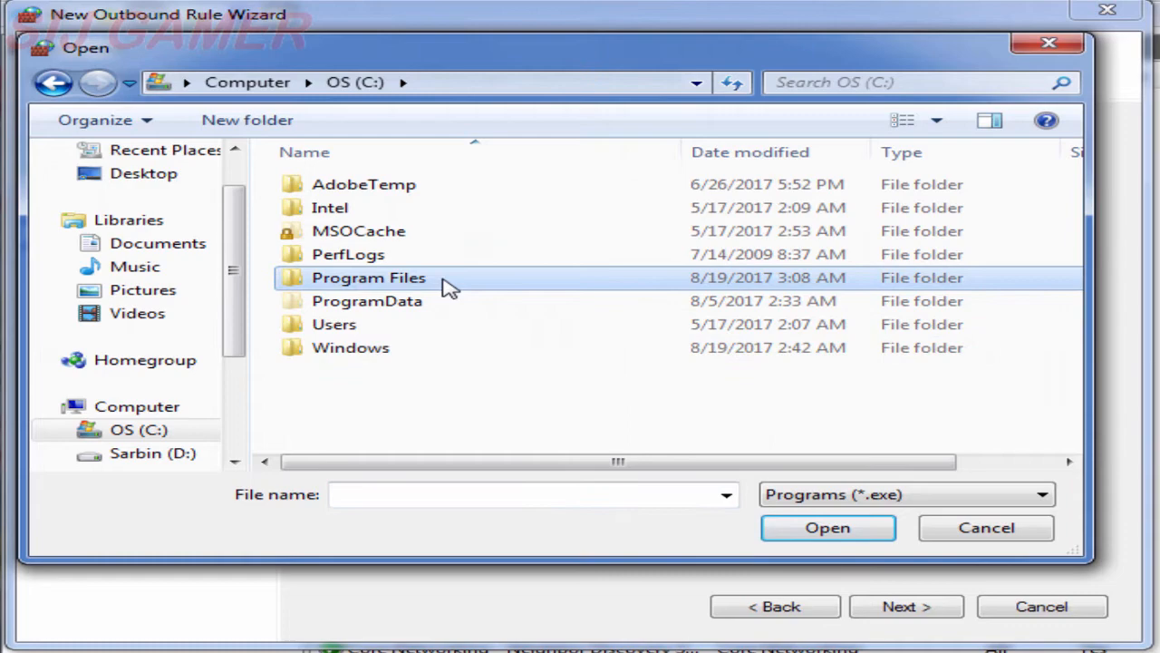
pyautogui.doubleClick(368, 277)
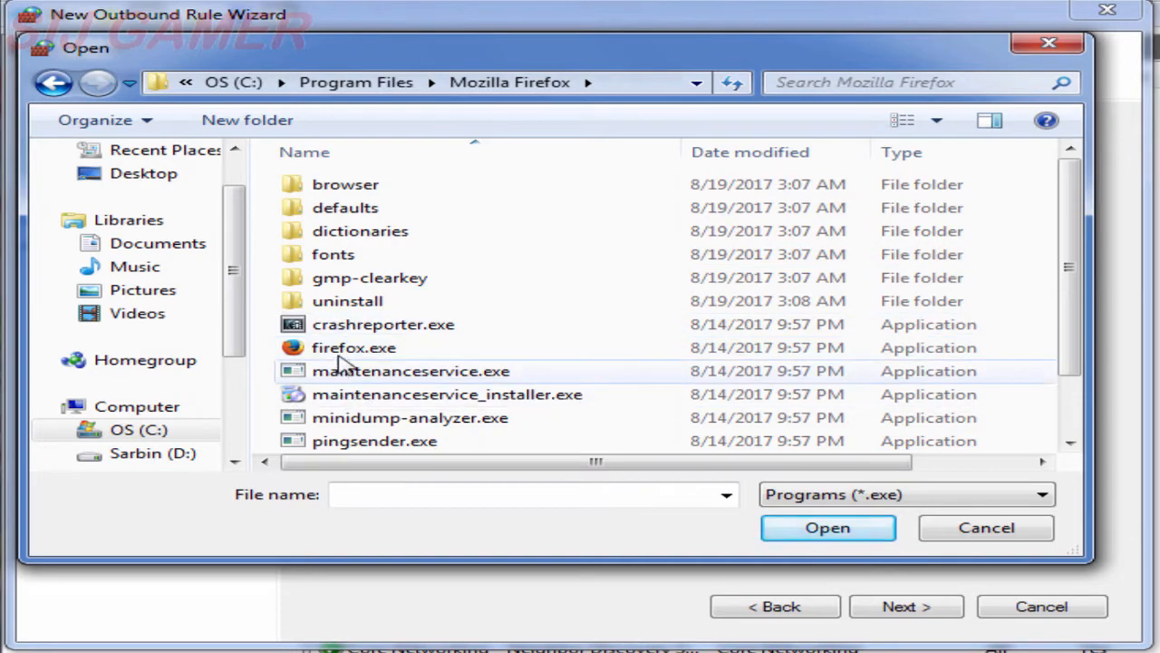
pyautogui.click(827, 527)
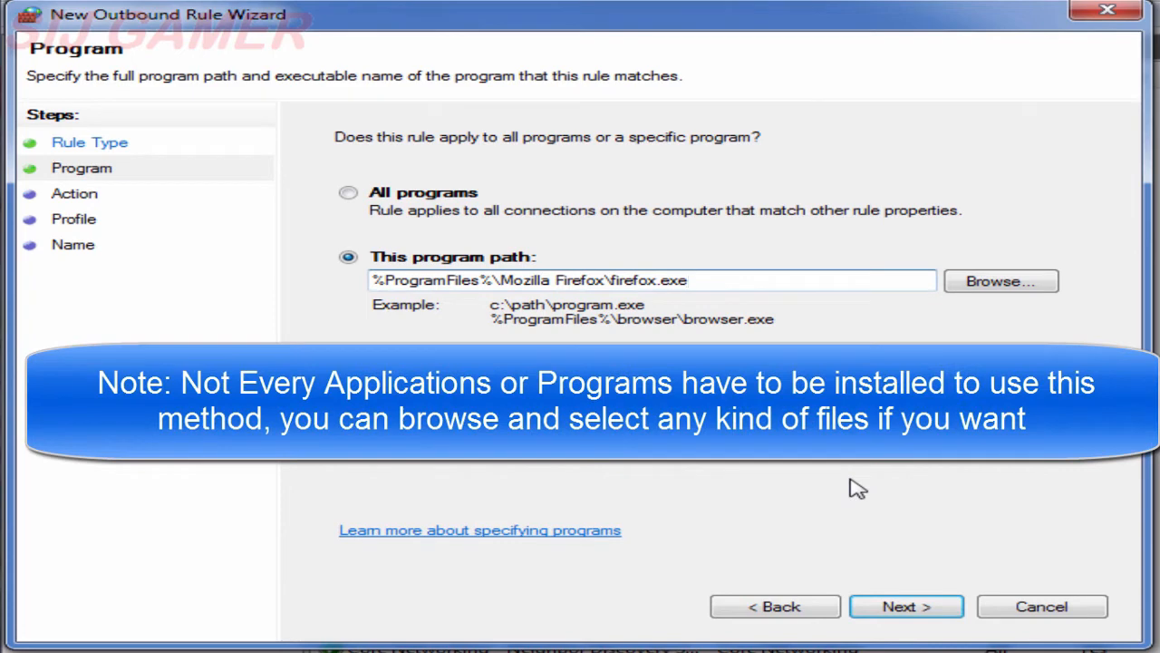
pyautogui.moveTo(872, 516)
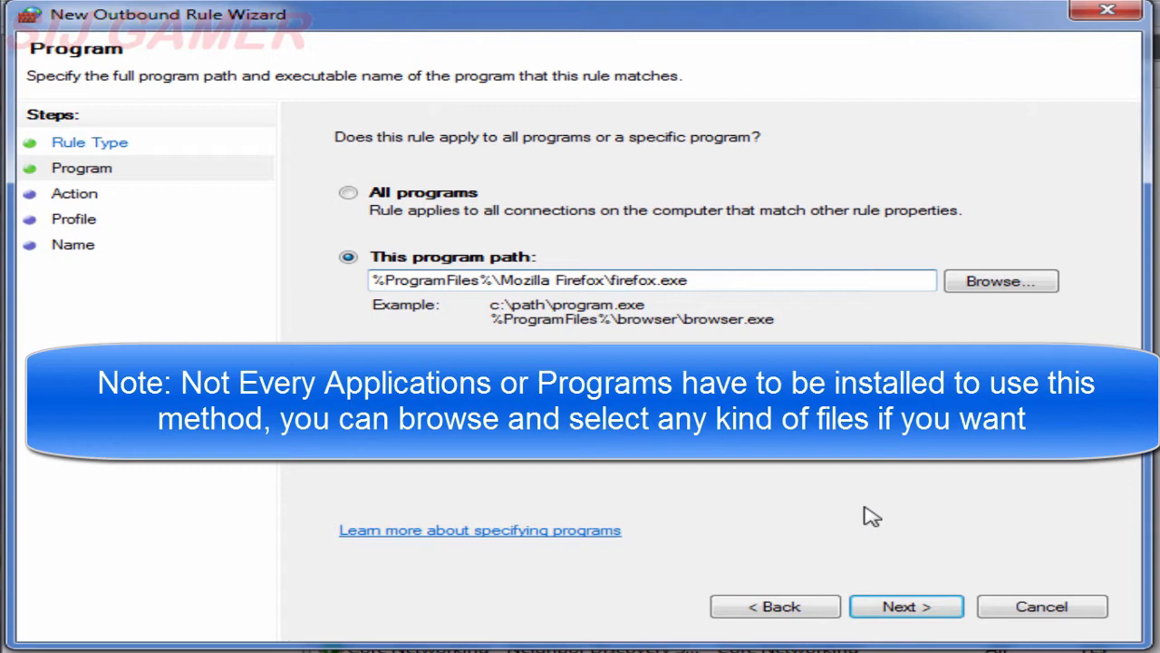
pyautogui.moveTo(884, 543)
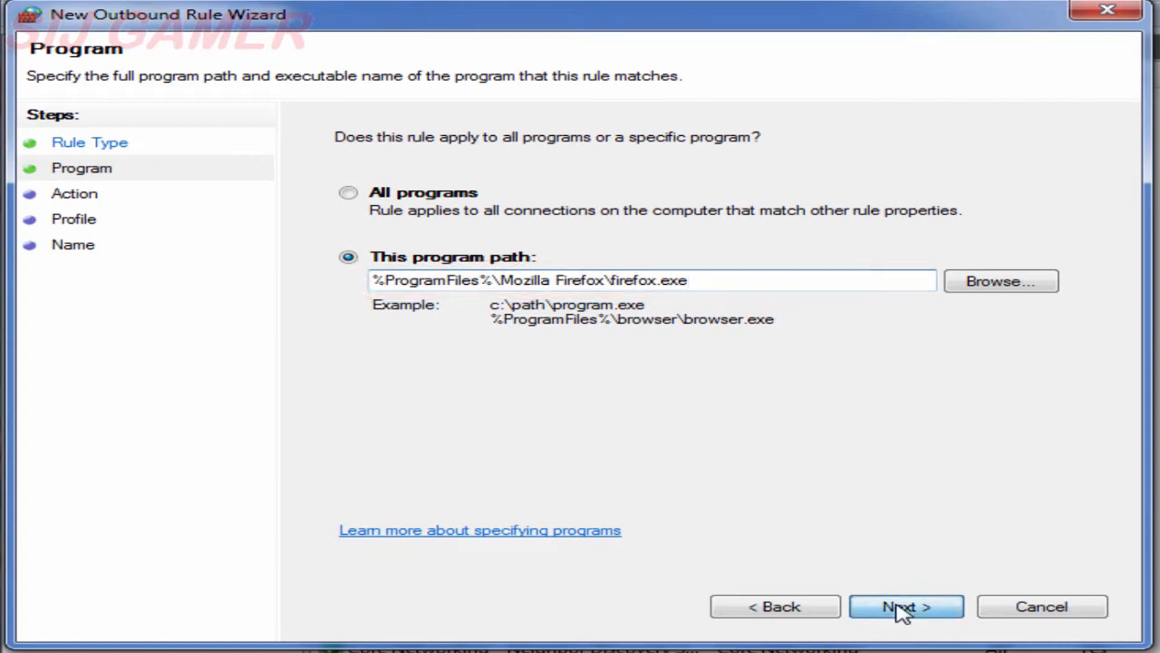
# Step: Accept the firefox.exe program path and set the action to Block the connection
pyautogui.click(905, 607)
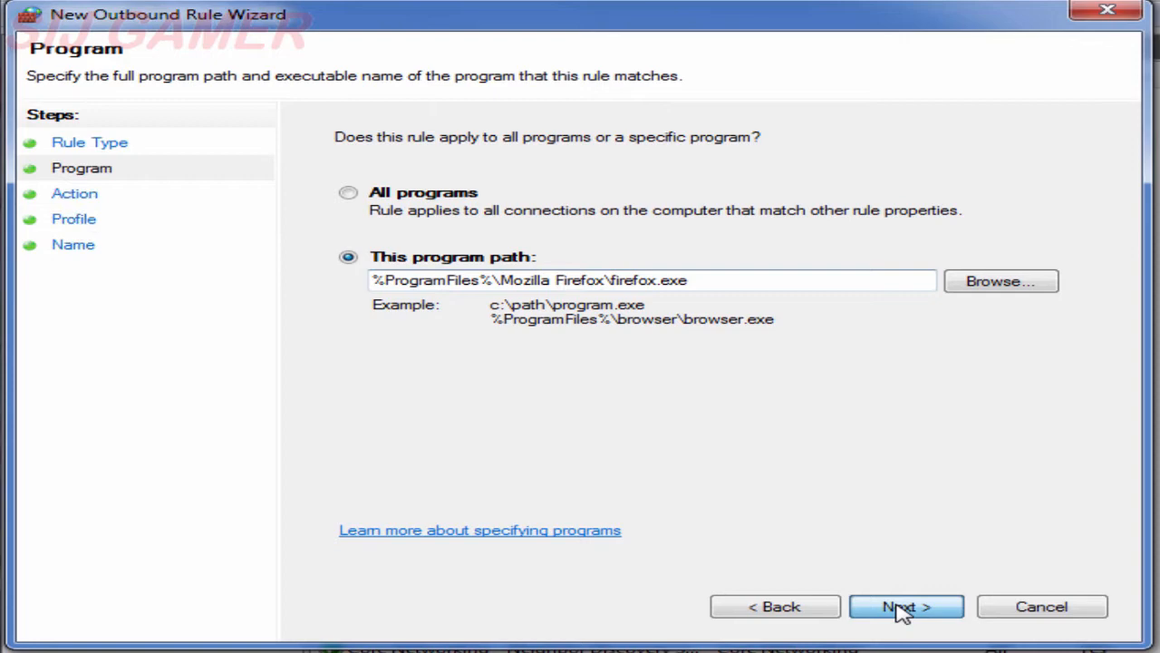
pyautogui.click(905, 606)
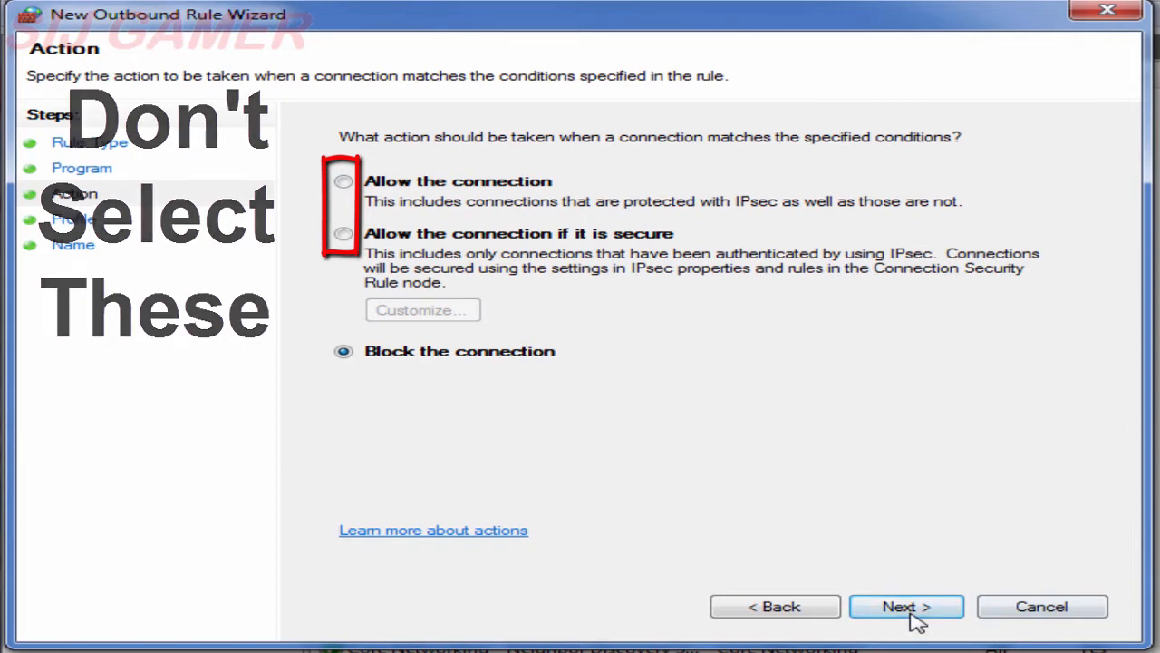
# Step: Keep Domain, Private and Public profiles checked and advance to the naming page
pyautogui.click(906, 605)
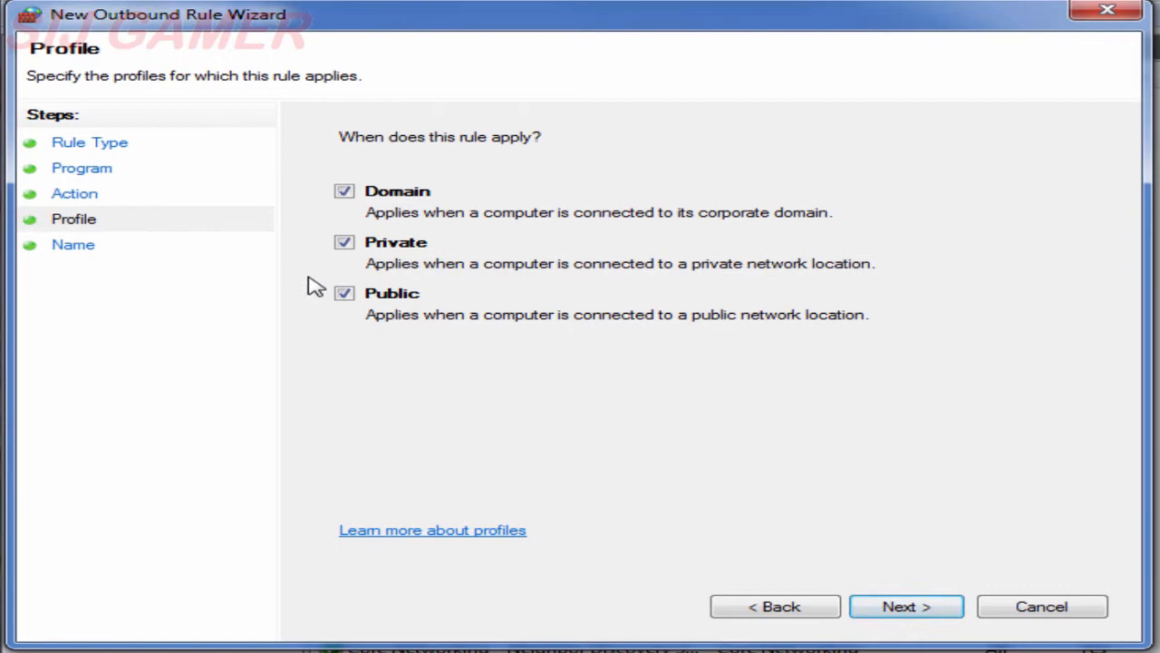
pyautogui.moveTo(806, 448)
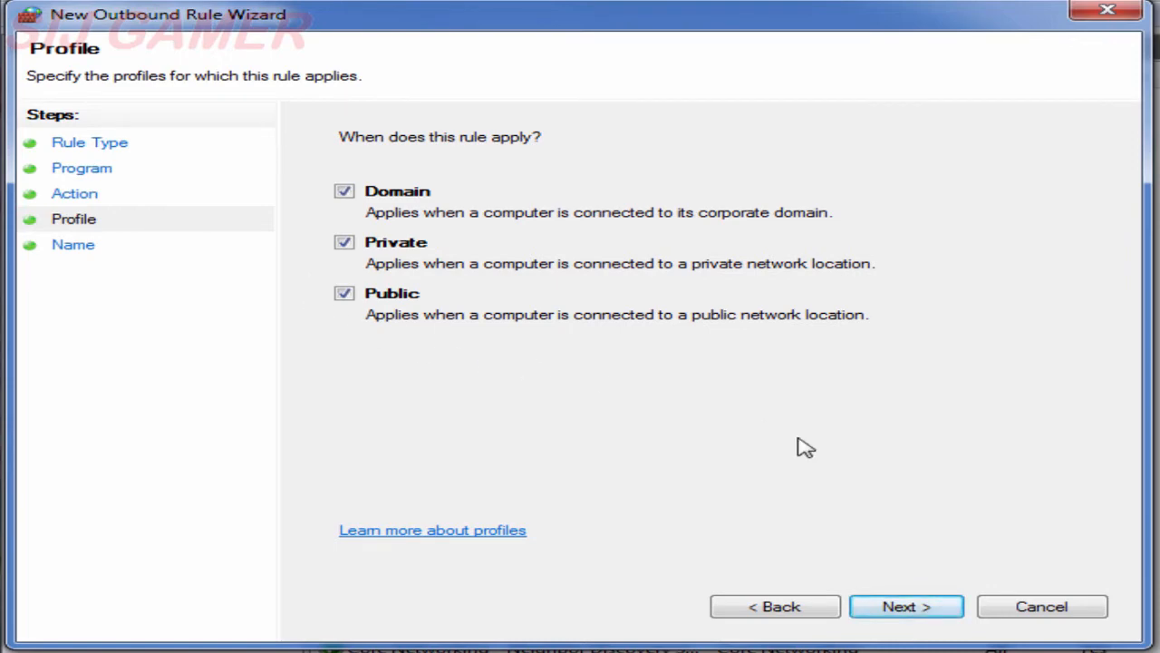
pyautogui.click(905, 605)
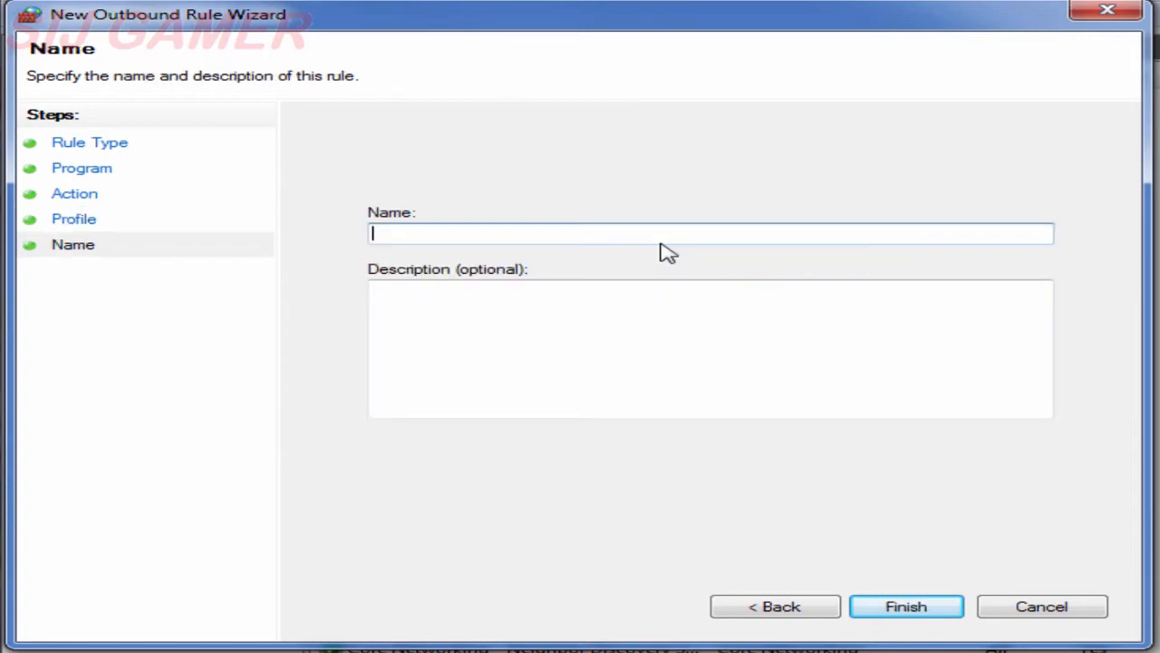
# Step: Name the outbound block rule 'Firefox' and finish the wizard
pyautogui.write('Firefox')
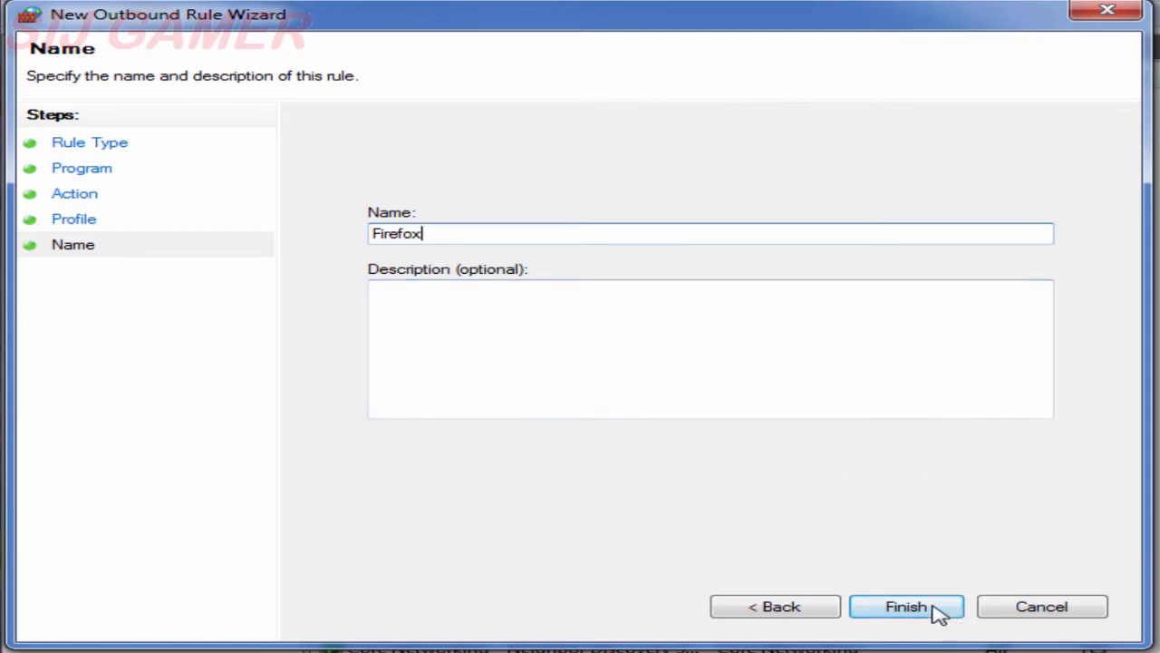
pyautogui.click(906, 605)
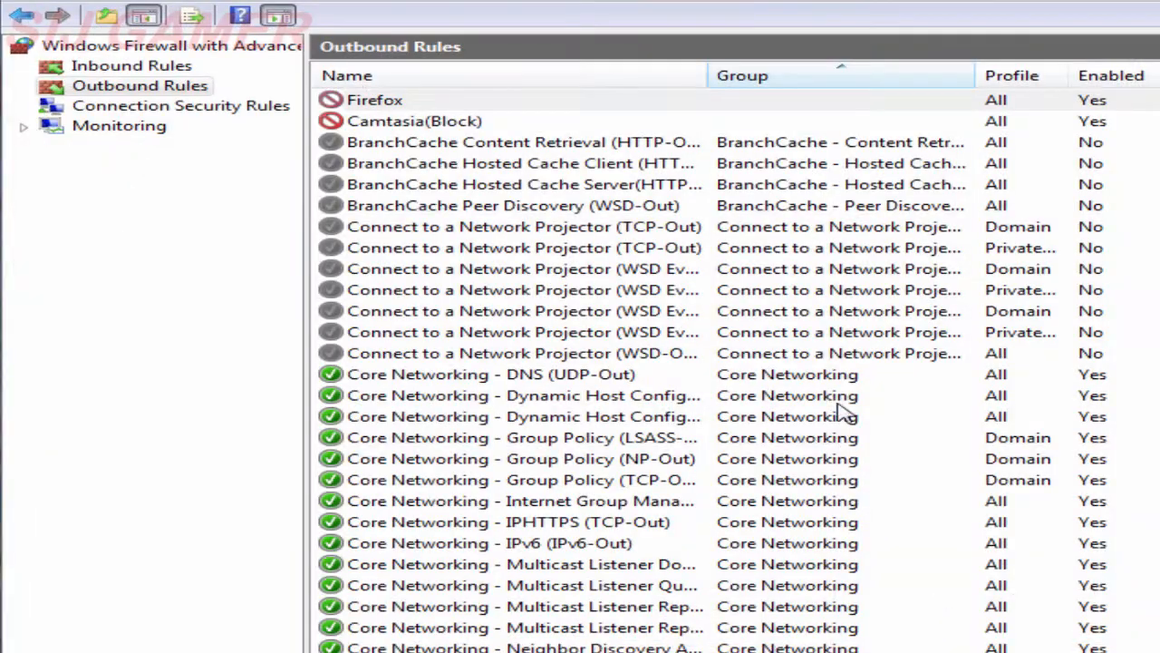
# Step: Select the Firefox rule in Outbound Rules and minimize the firewall console
pyautogui.click(374, 100)
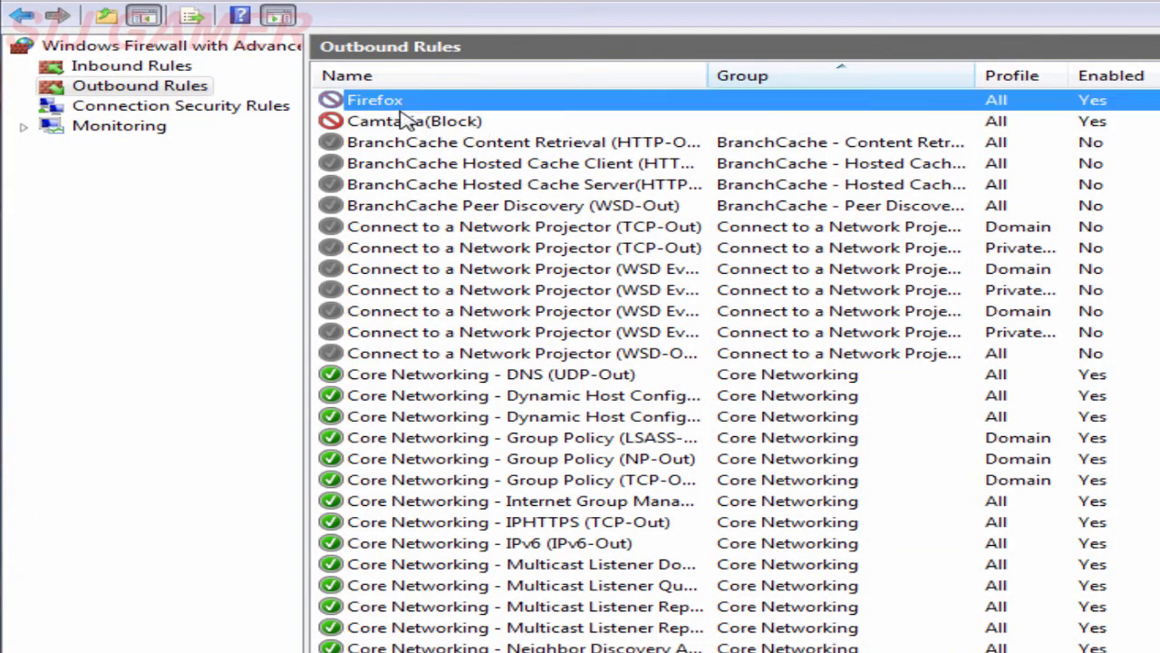
pyautogui.moveTo(390, 109)
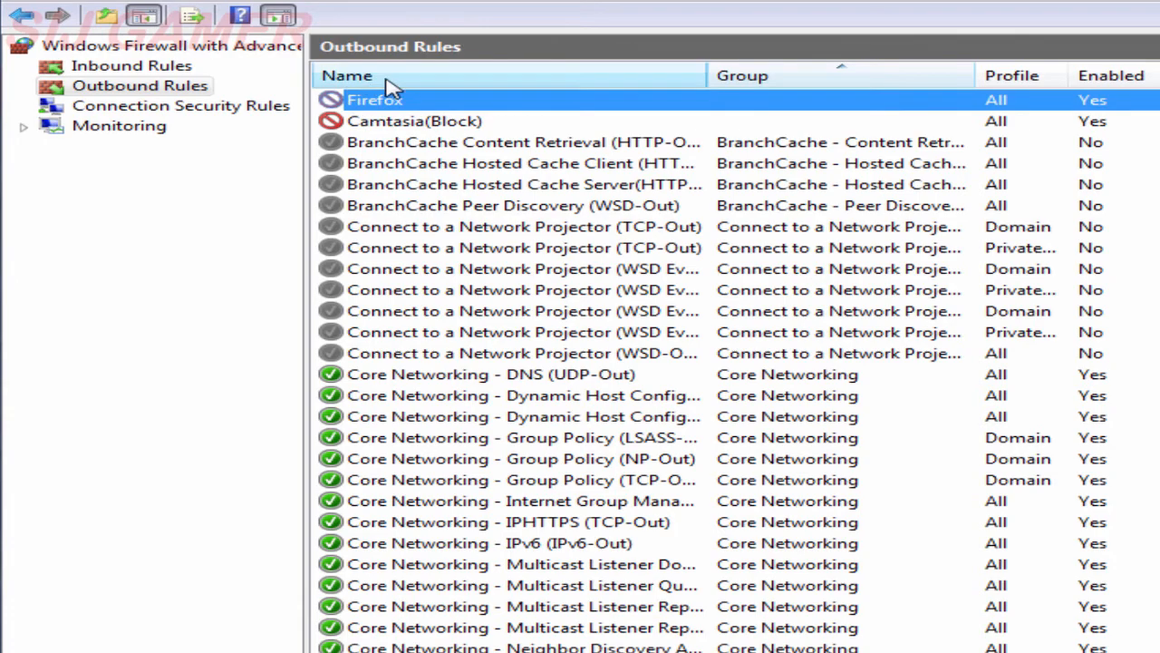
pyautogui.click(879, 9)
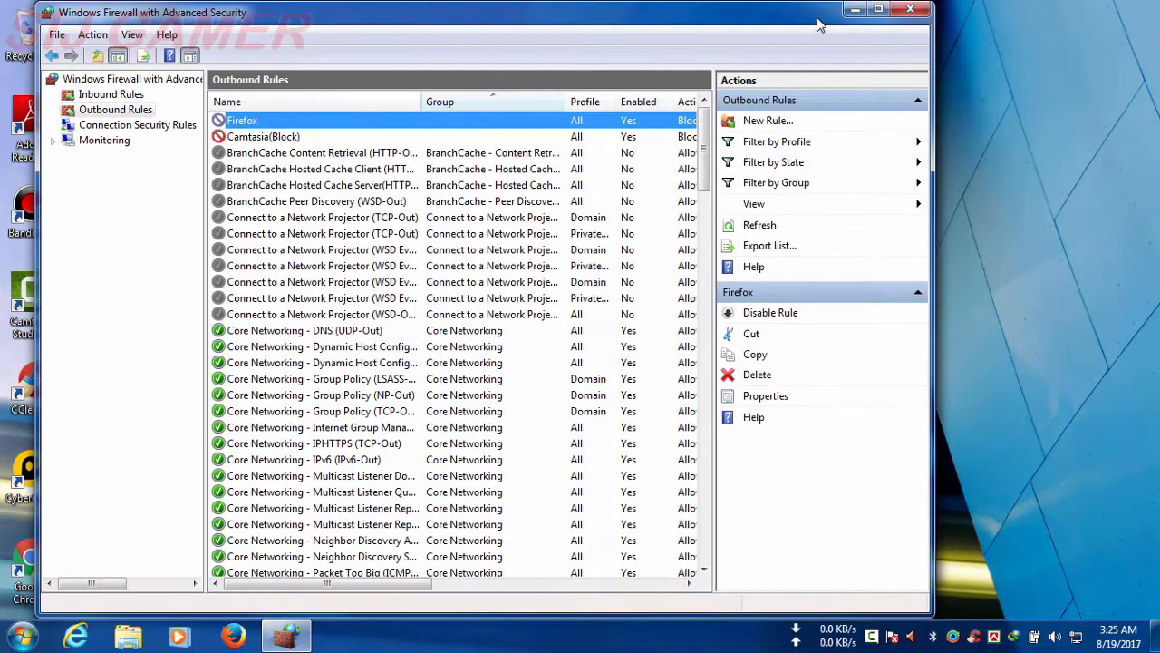
pyautogui.click(911, 9)
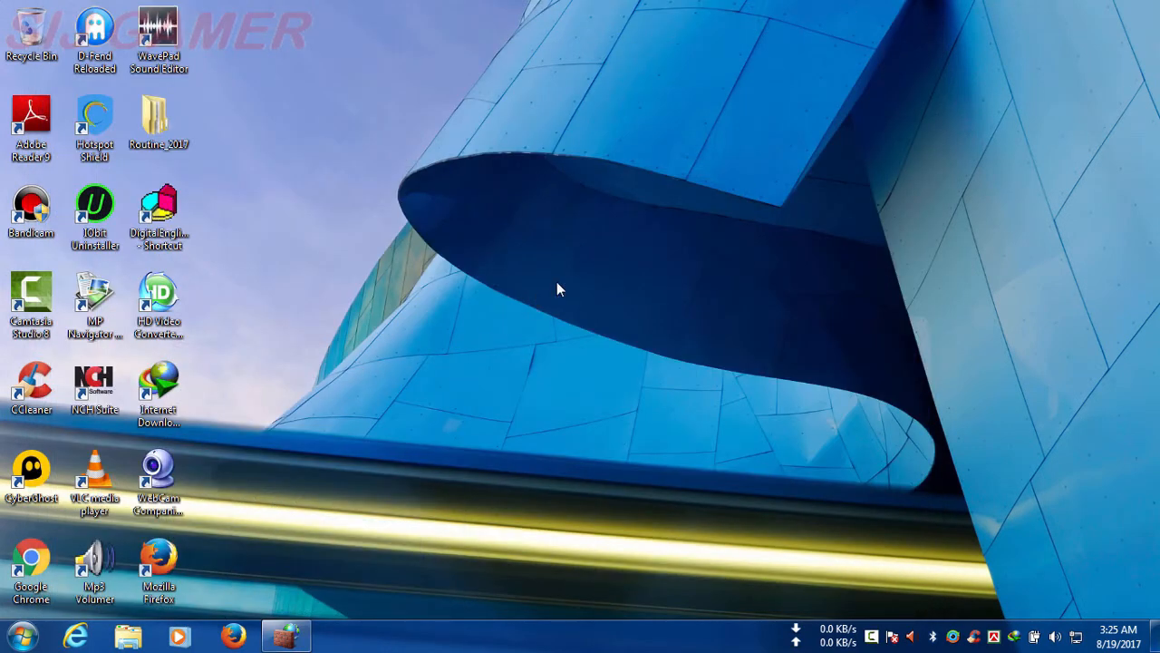
# Step: Open Firefox to see google.com fail while the tray network shows internet access
pyautogui.click(159, 567)
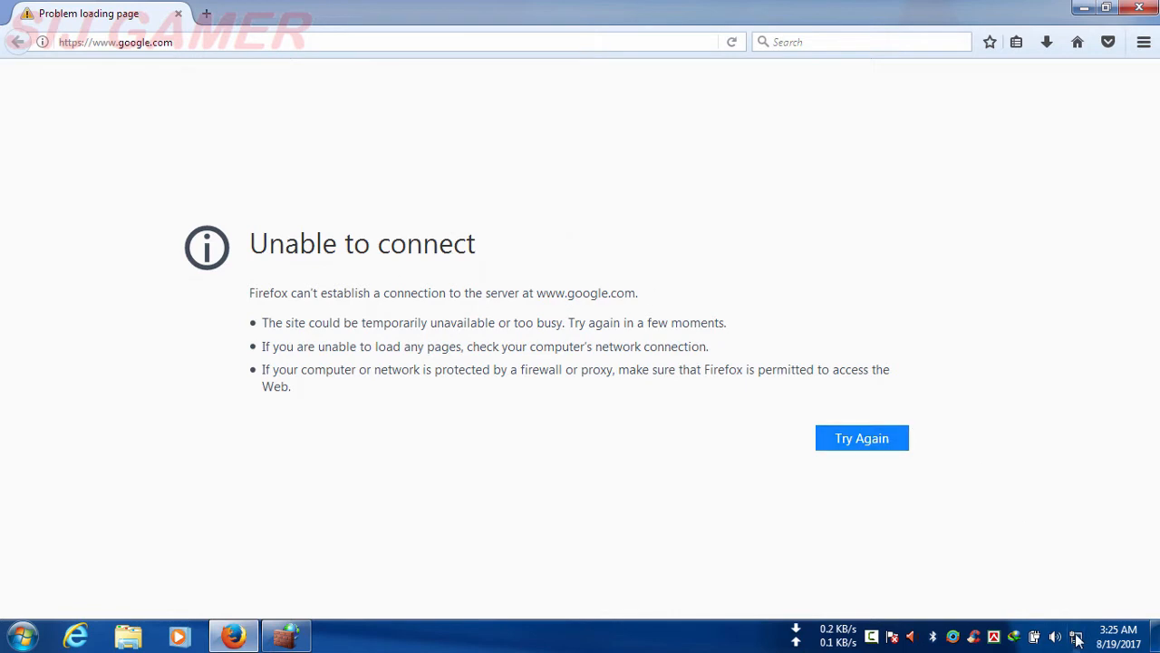
pyautogui.click(1076, 635)
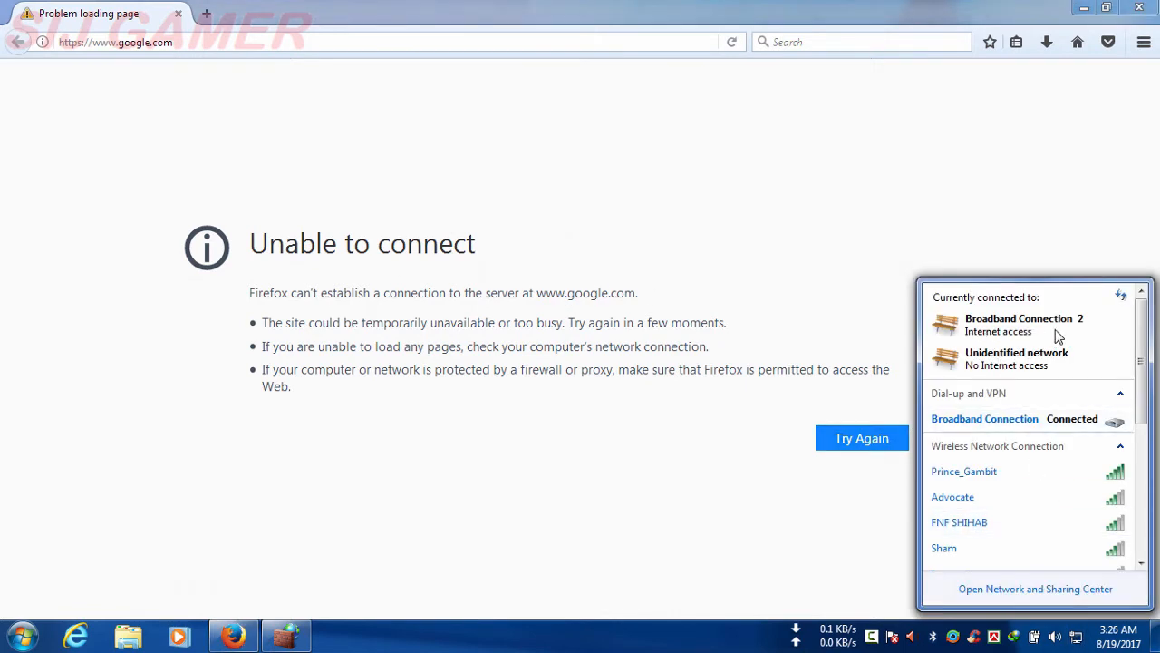
pyautogui.moveTo(819, 198)
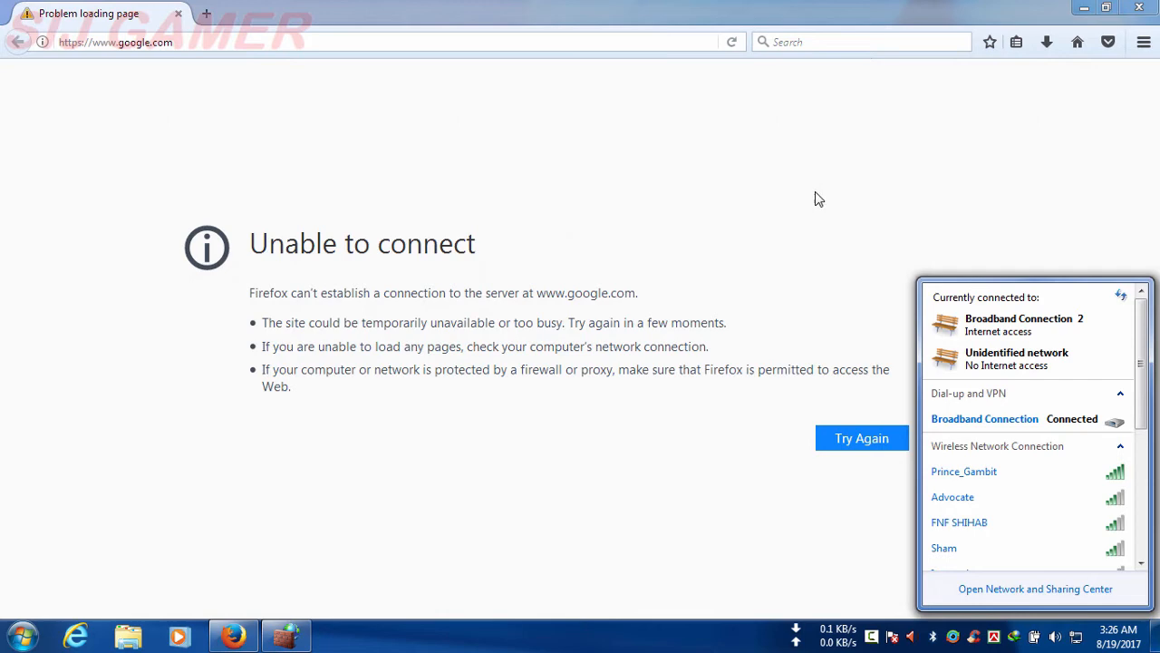
pyautogui.click(623, 219)
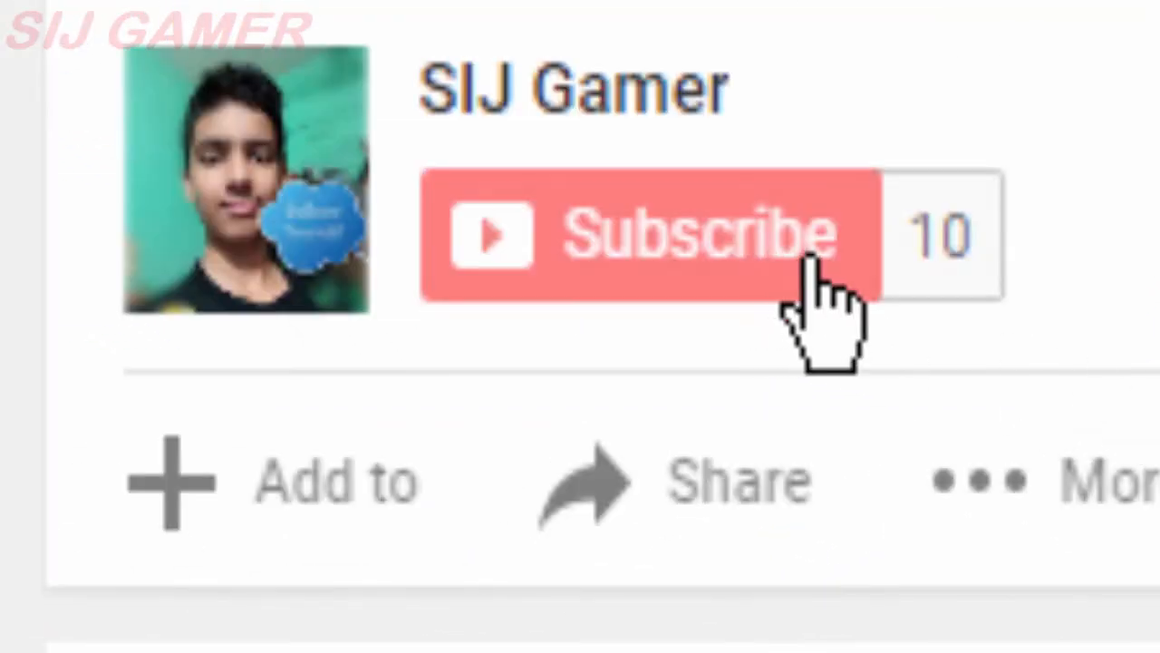
# Step: Post the comment 'Hey, have any problem doing it? Comment! I will Help you'
pyautogui.click(634, 234)
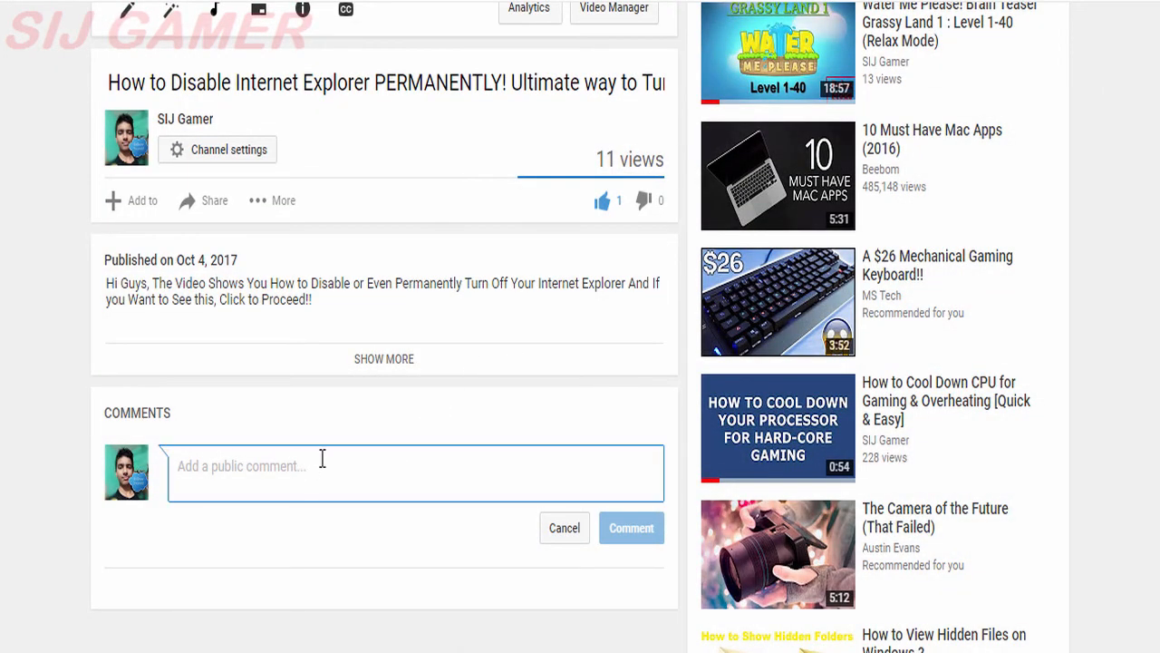
pyautogui.write('Hey, have any problem doin')
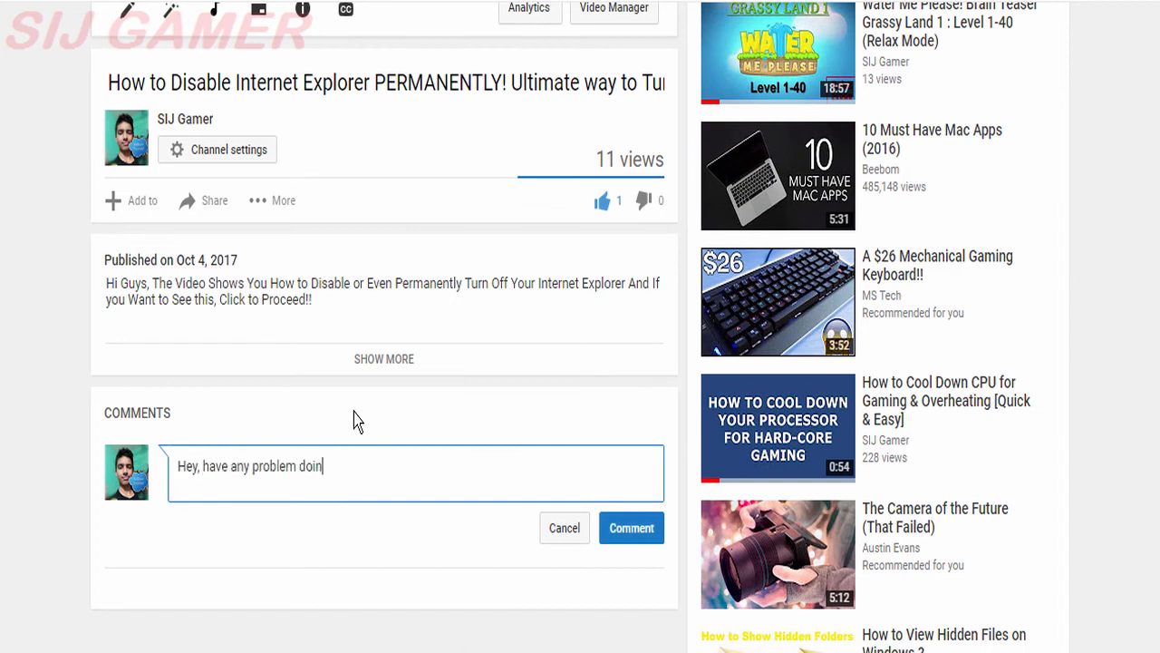
pyautogui.write('g it? Comment! I will Help')
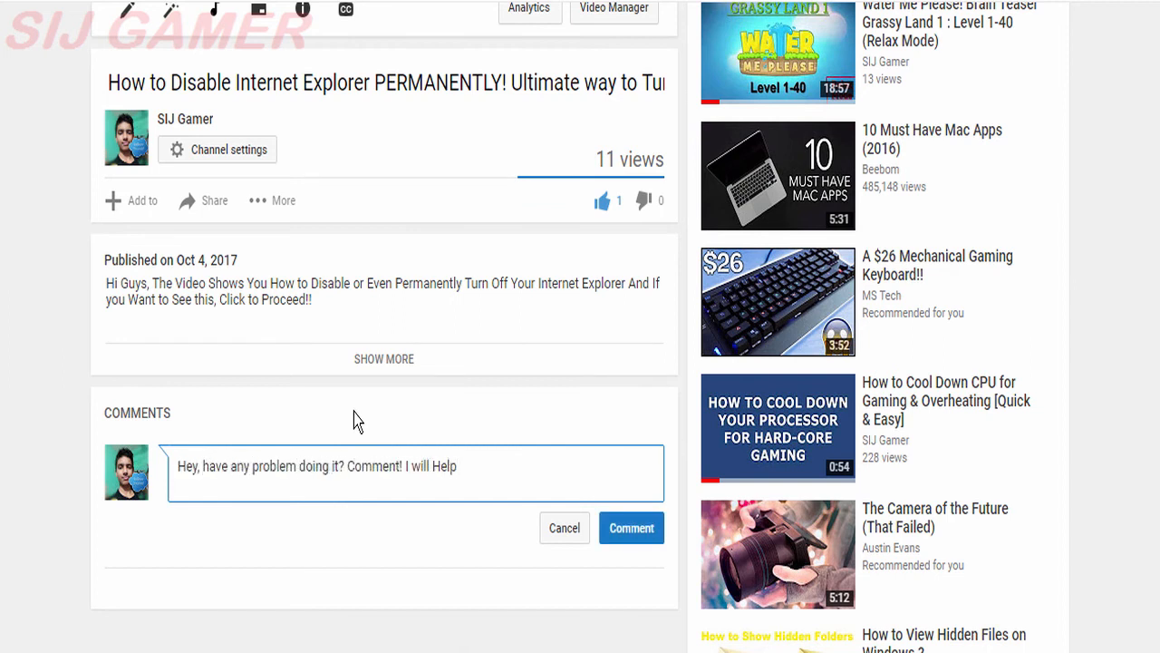
pyautogui.click(631, 528)
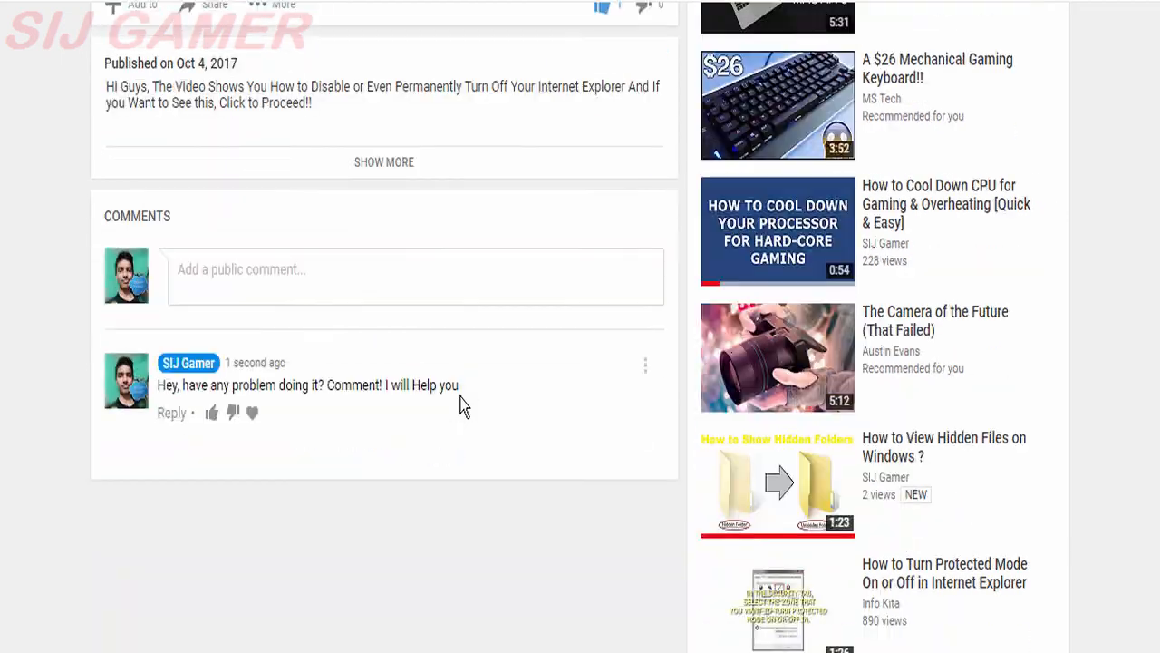